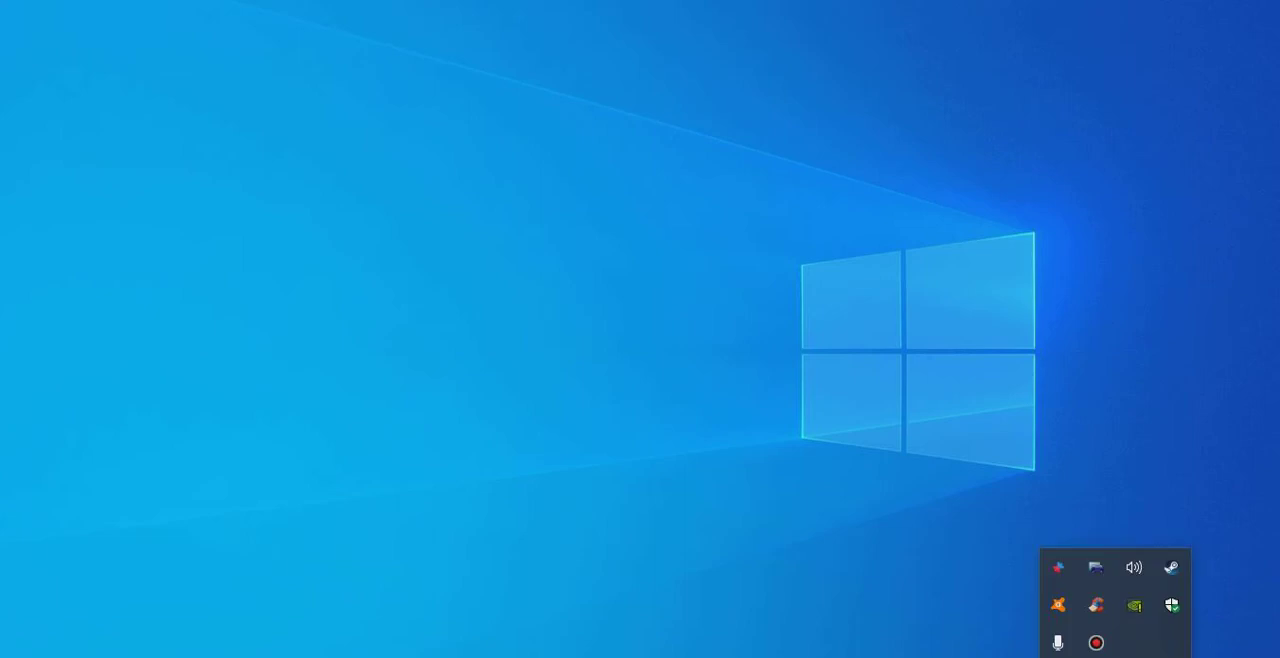
mouse_move(1096, 568)
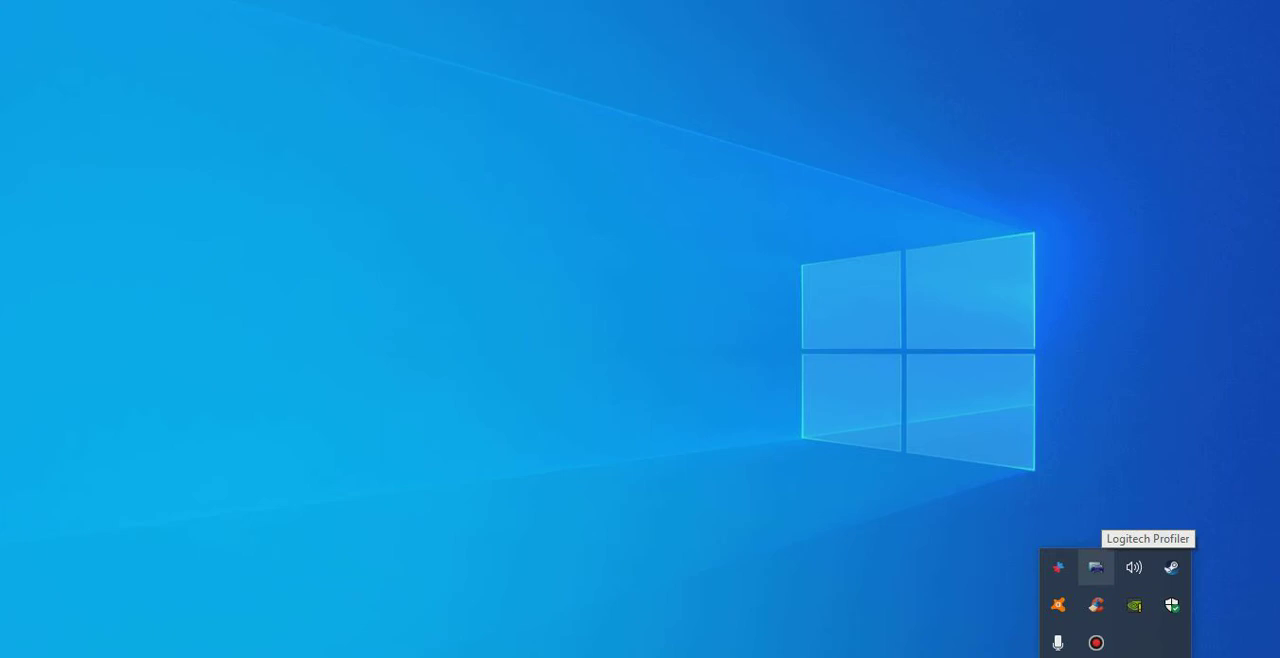
- Open Logitech Profiler from the system tray and bring up the Options menu
click(1096, 568)
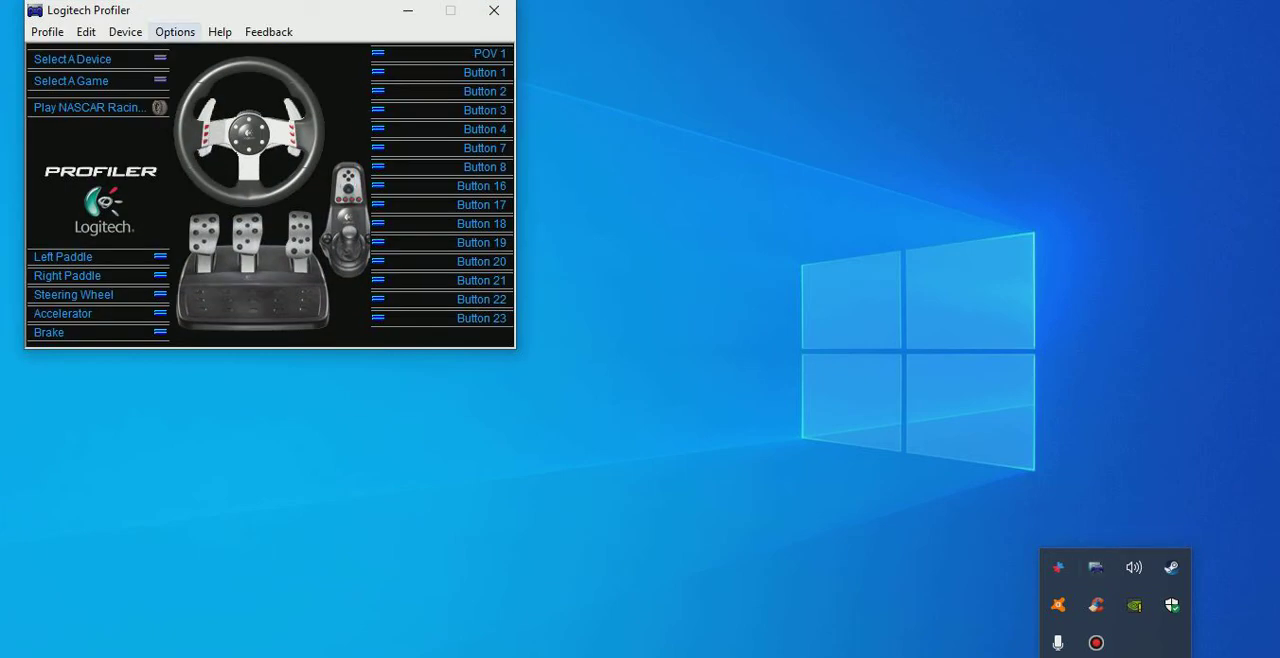
click(174, 32)
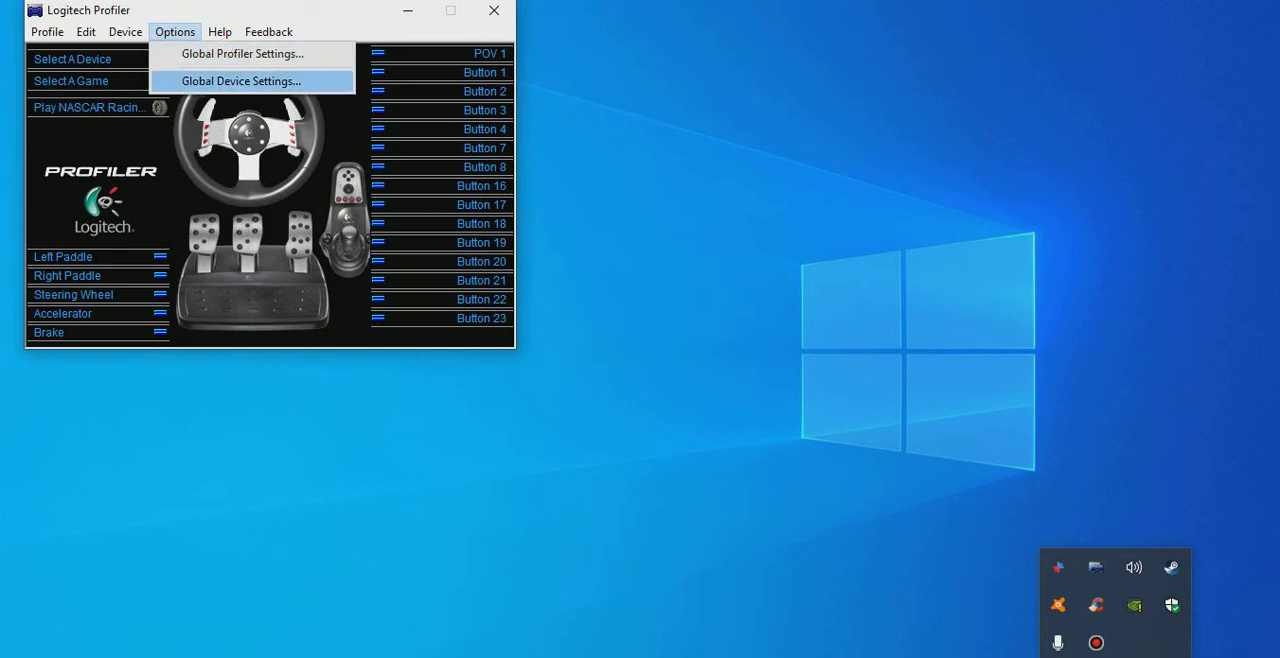
- Set Degrees Of Rotation to 341° in Global Device Settings and keep the change with OK
click(240, 80)
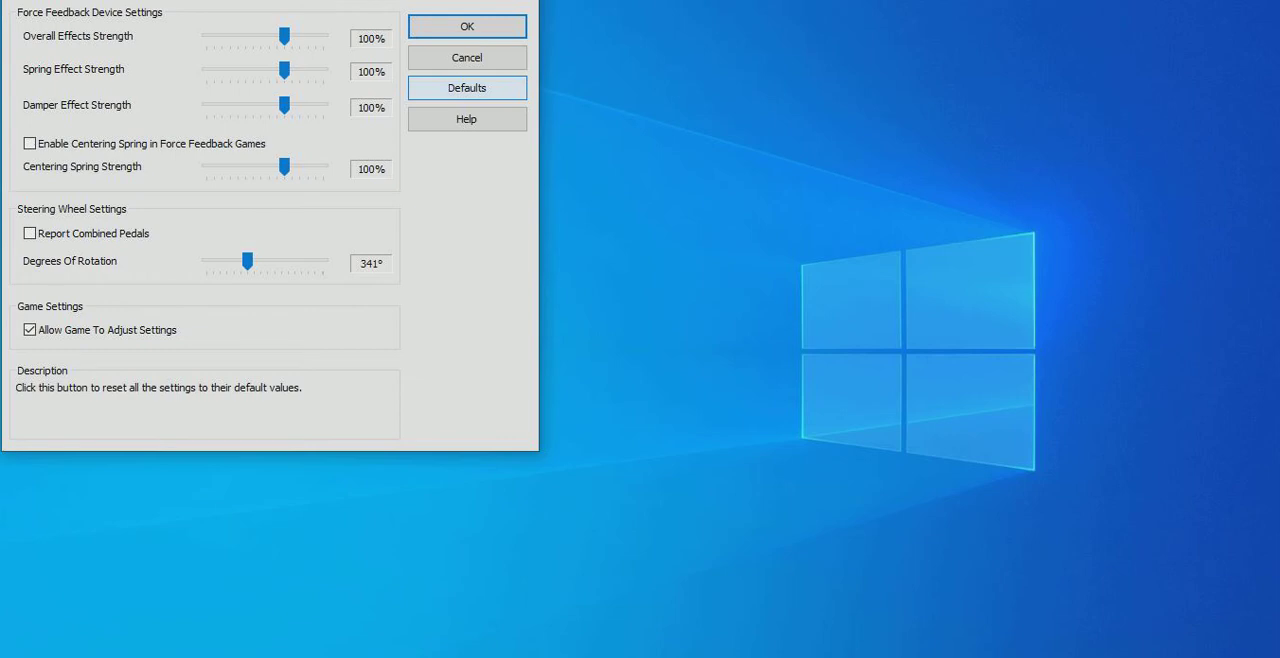
drag(248, 260, 228, 260)
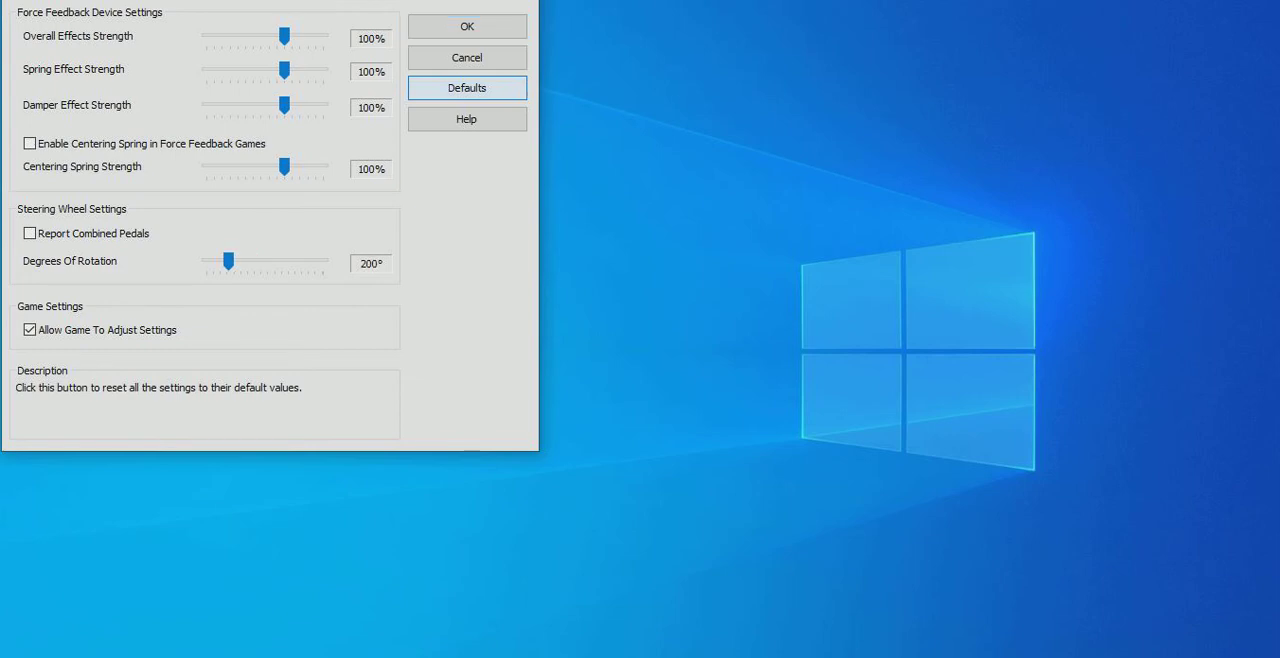
click(228, 260)
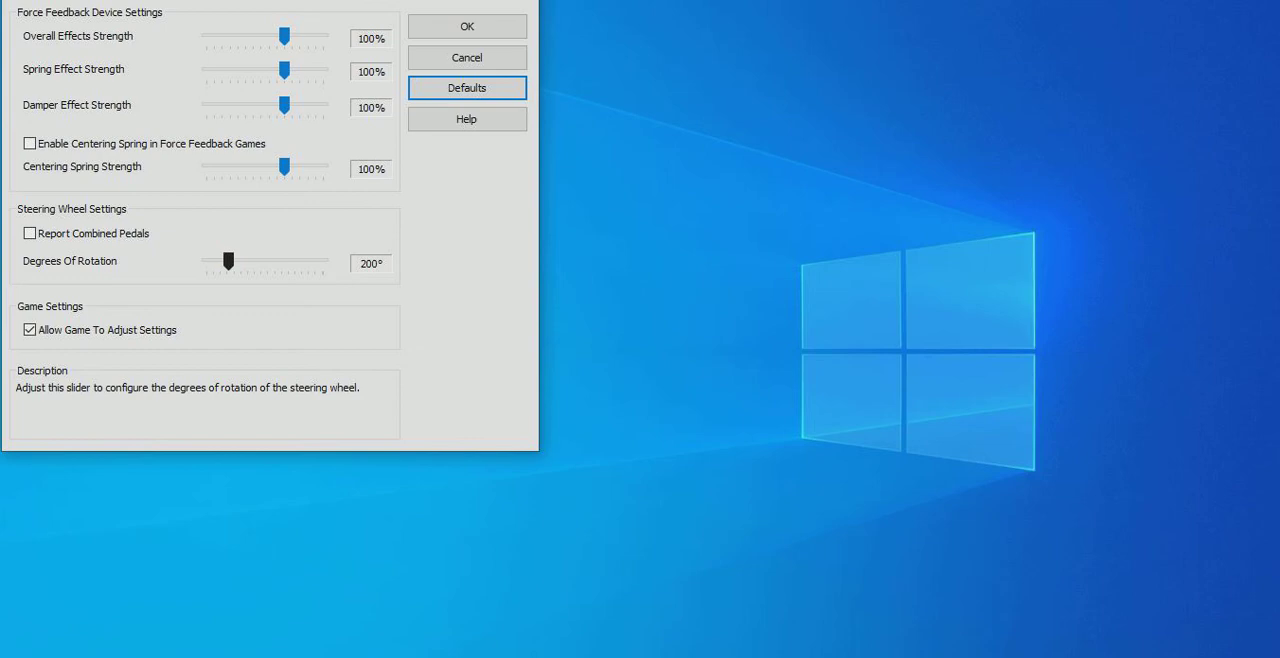
drag(228, 260, 248, 260)
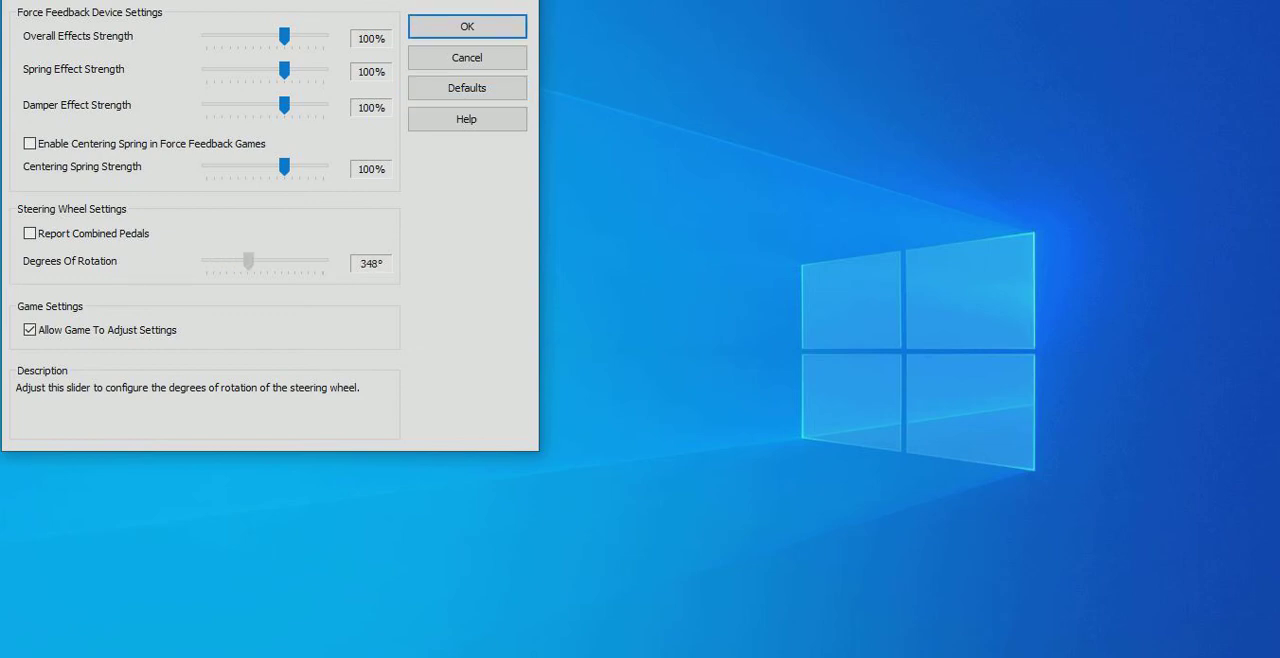
drag(252, 260, 246, 260)
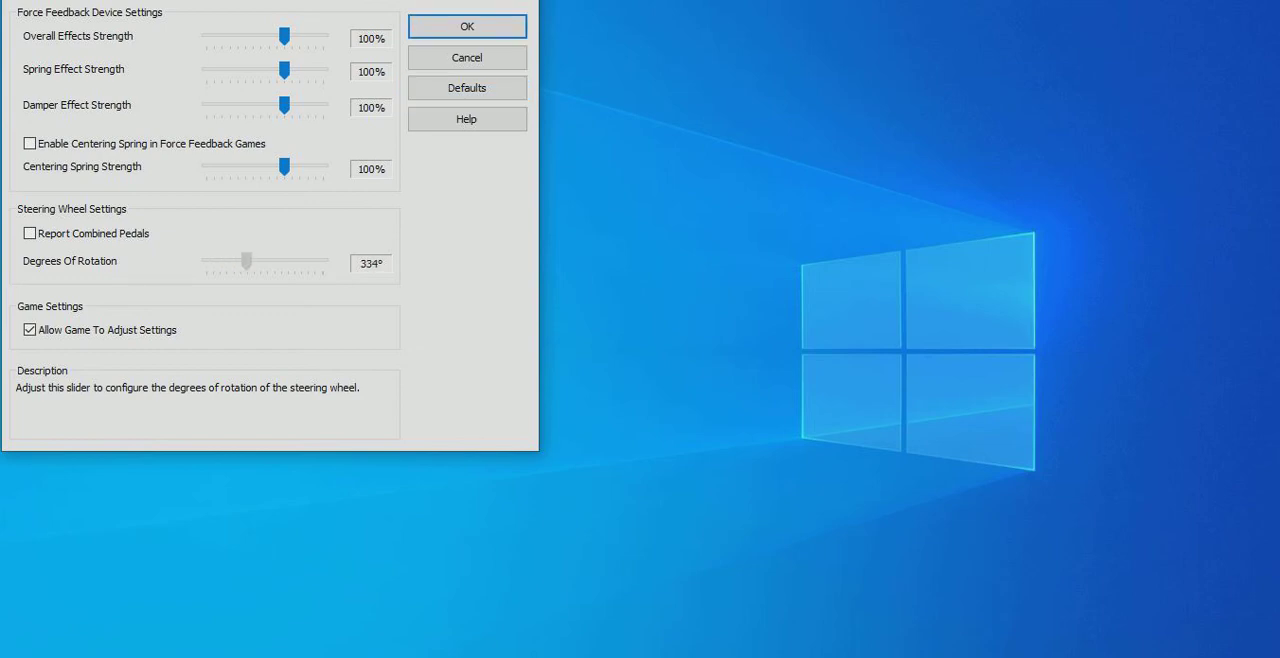
drag(246, 260, 248, 260)
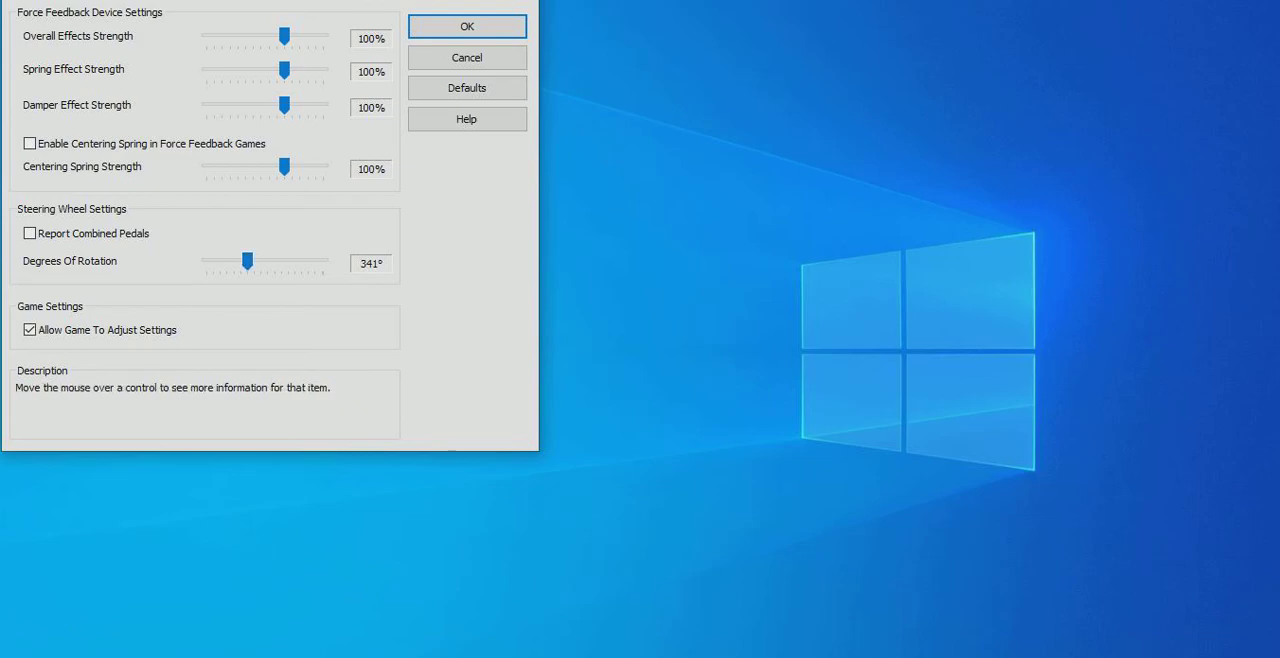
mouse_move(468, 26)
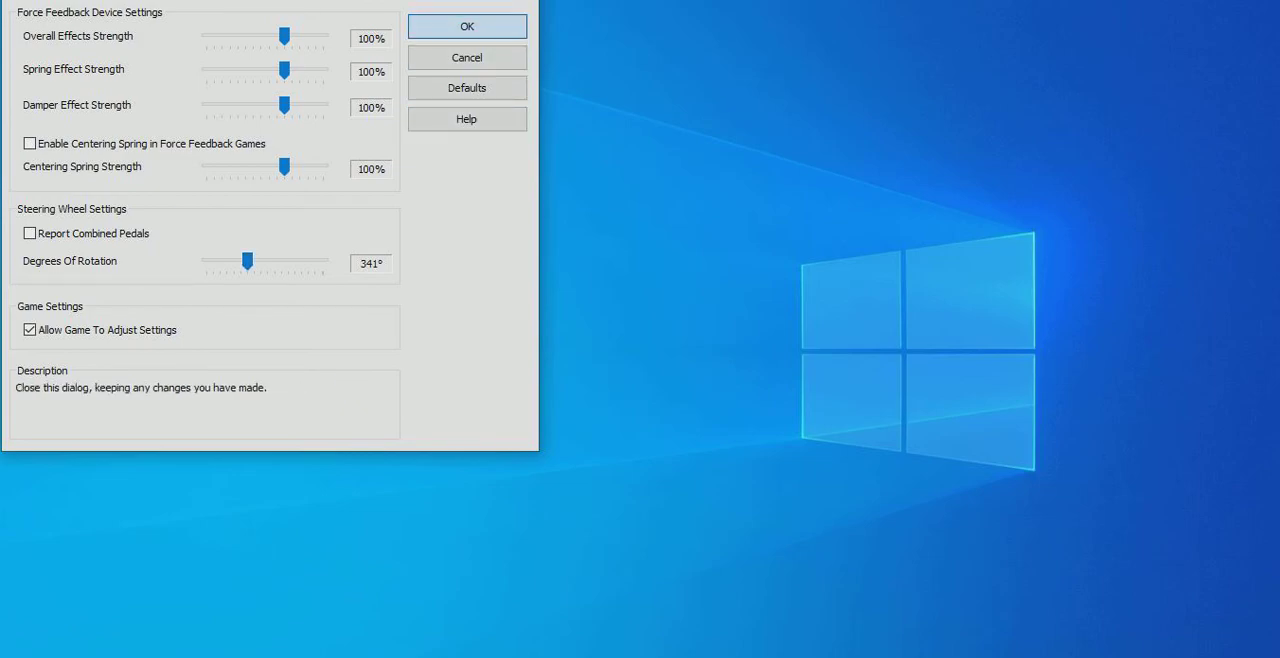
click(466, 24)
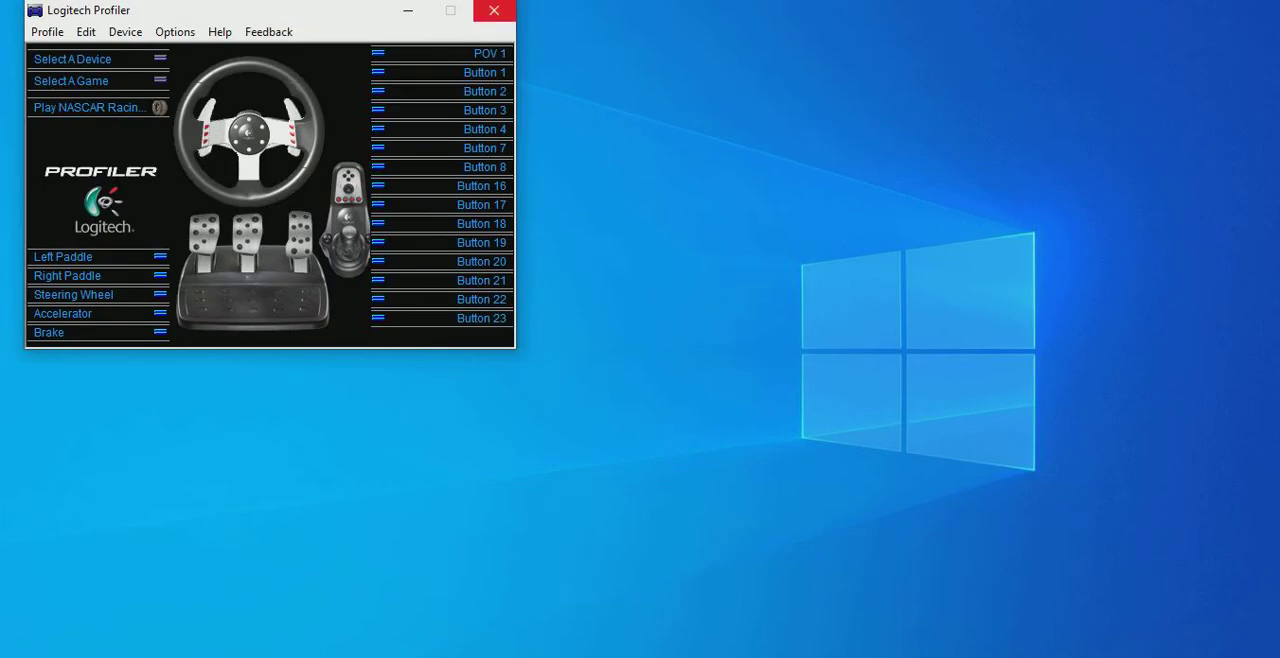
- Launch NASCAR Racing 2003 Season from the profiler and go to its Options screen
click(492, 12)
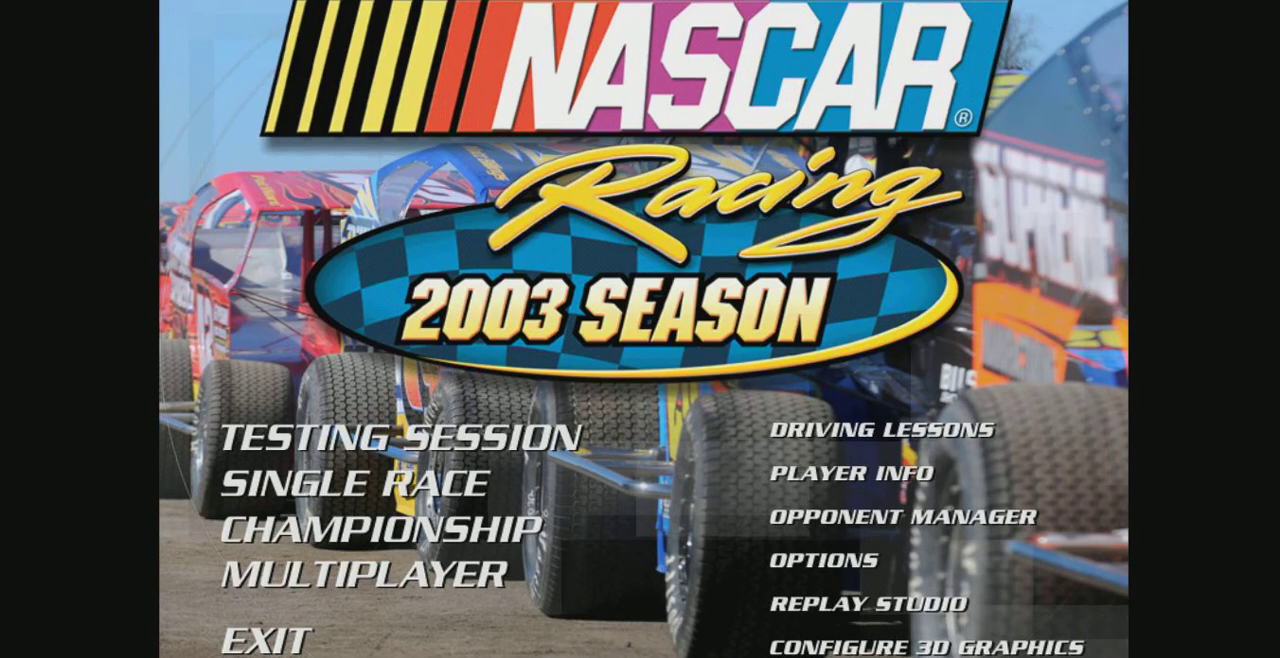
mouse_move(350, 484)
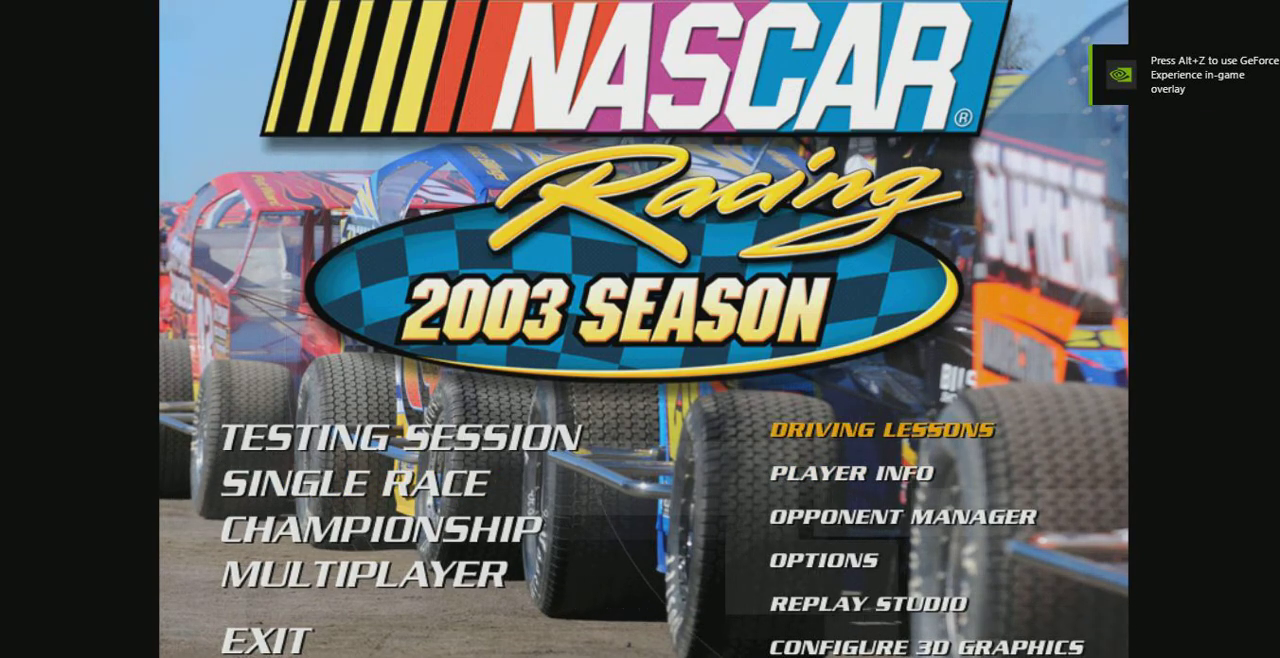
click(824, 560)
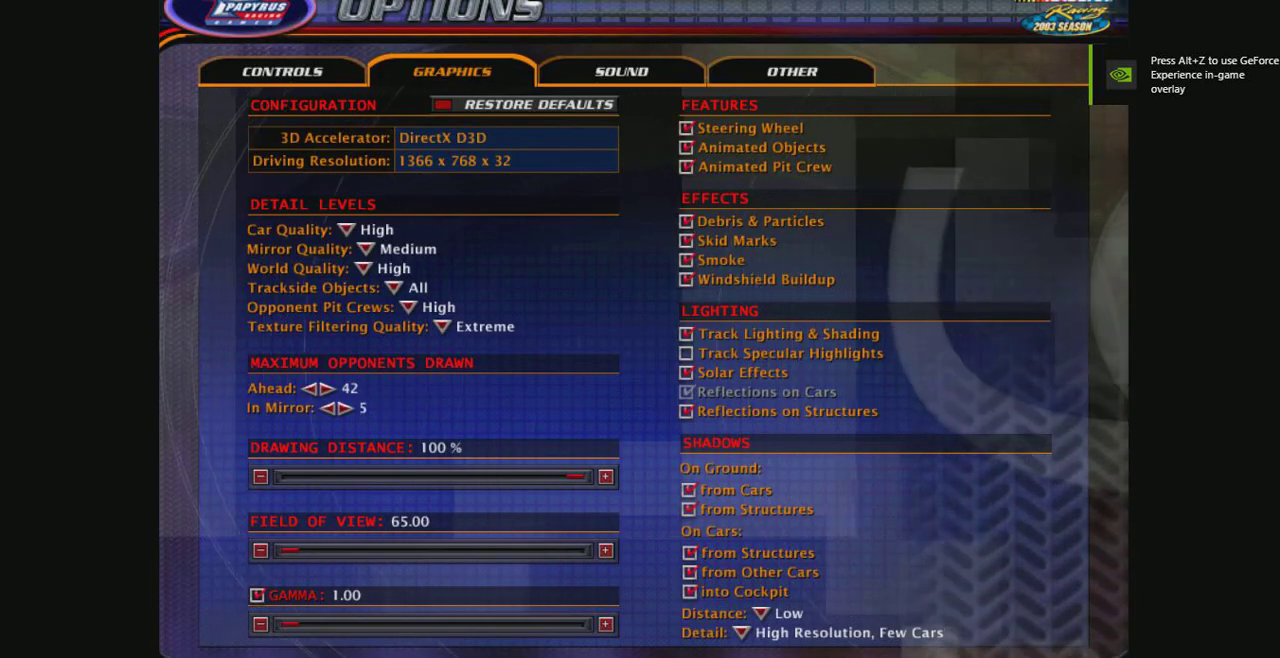
- Show the Controls page with DirectInput driver, force feedback and control assignments
click(282, 72)
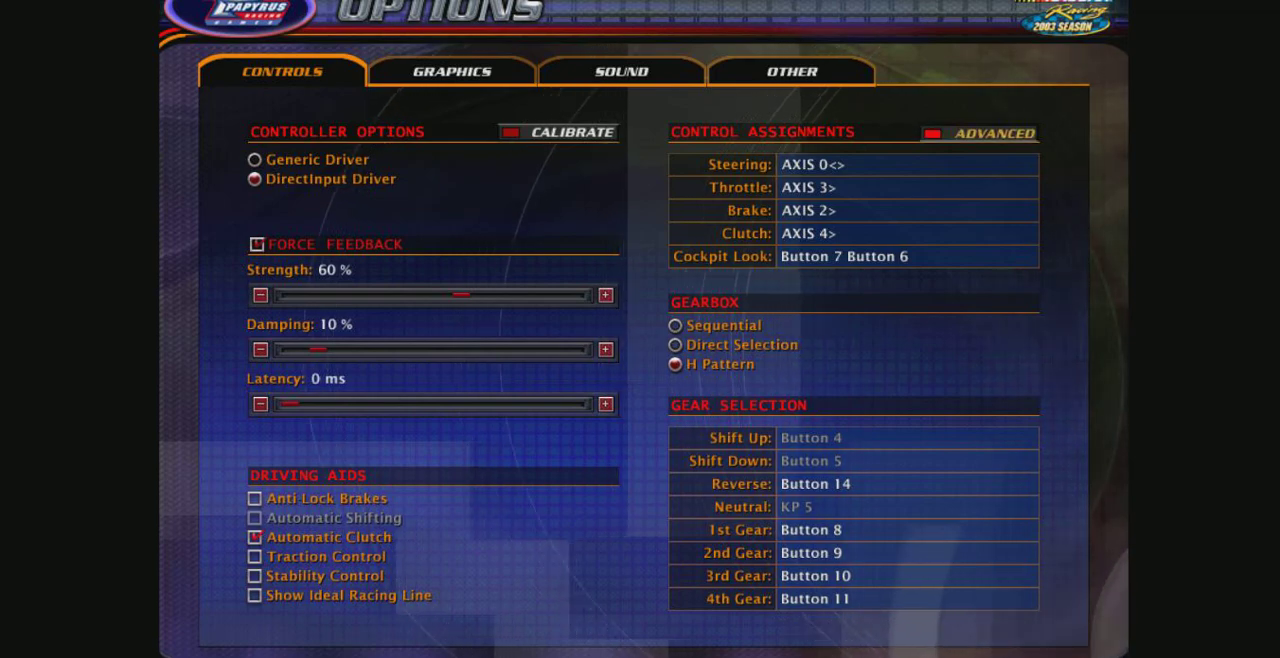
click(992, 132)
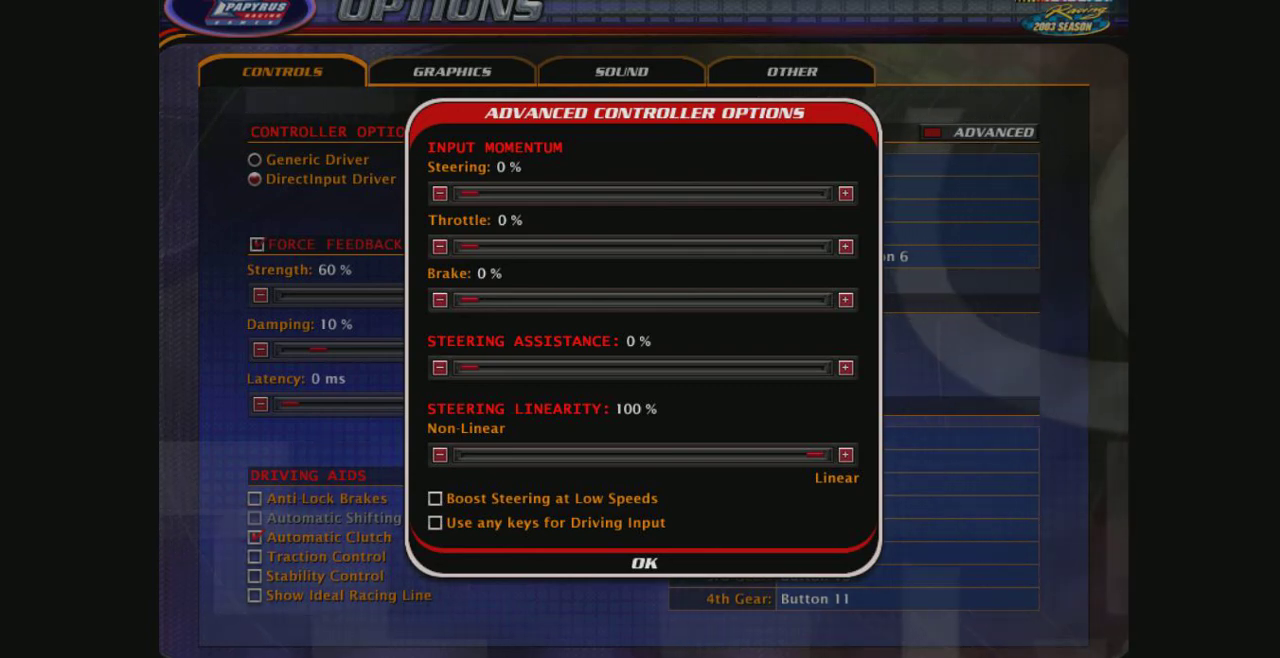
mouse_move(640, 452)
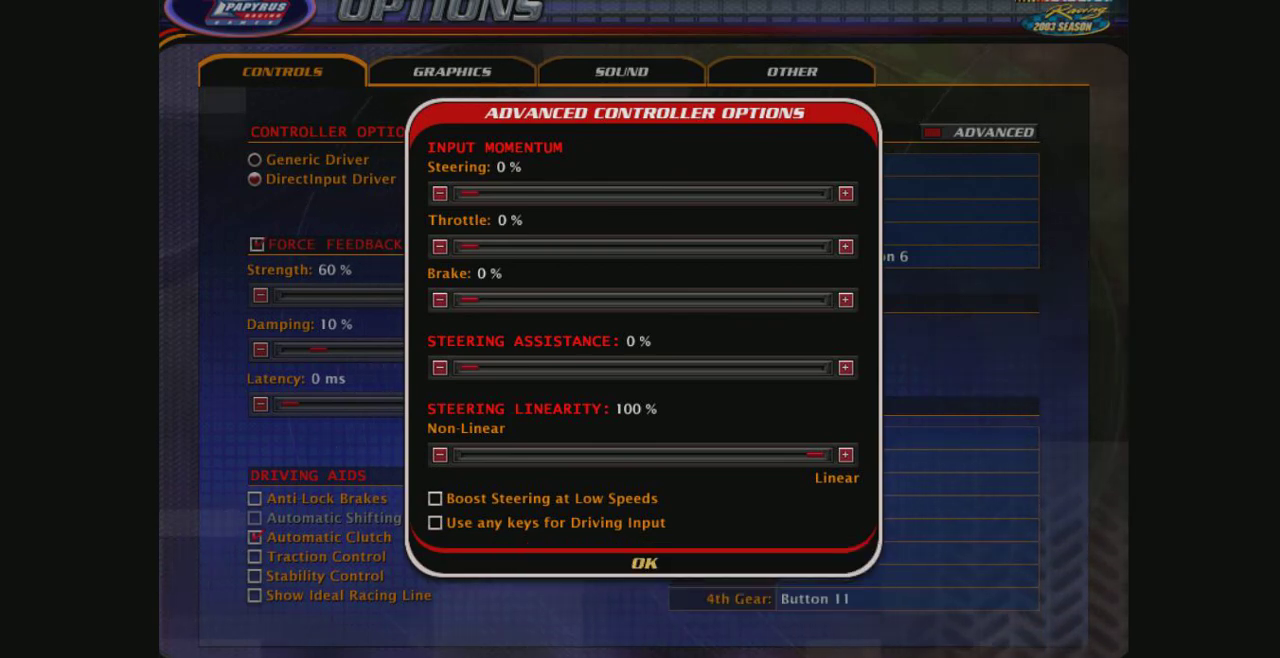
click(644, 564)
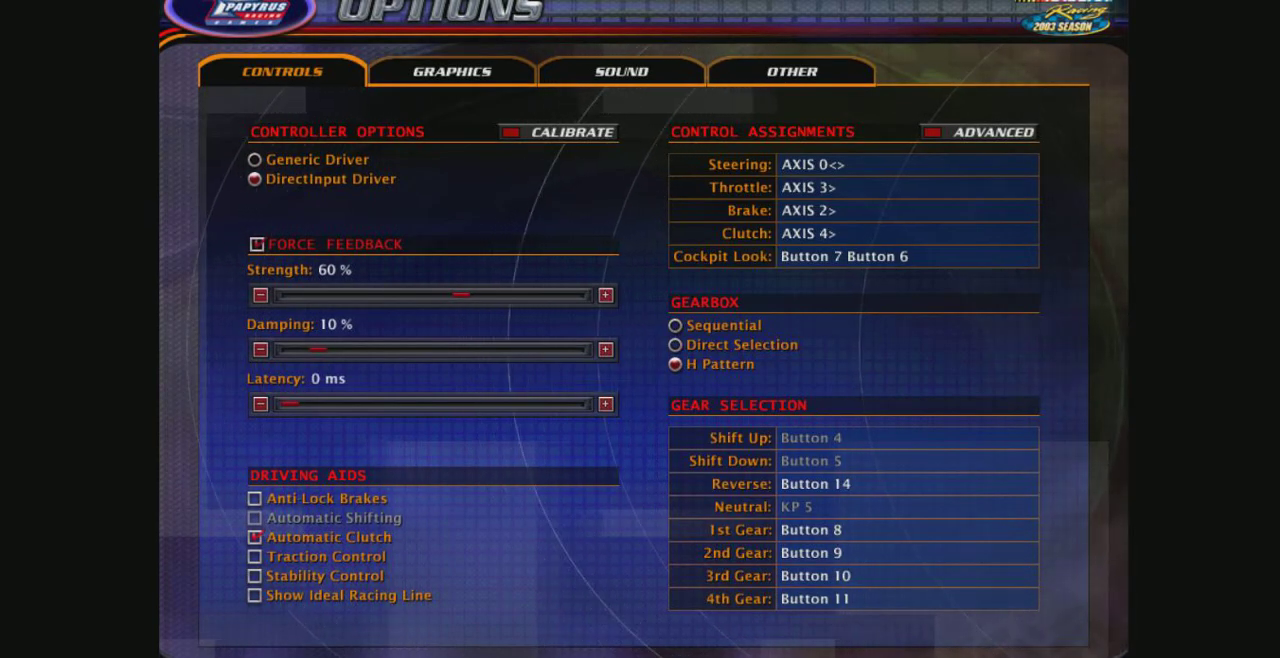